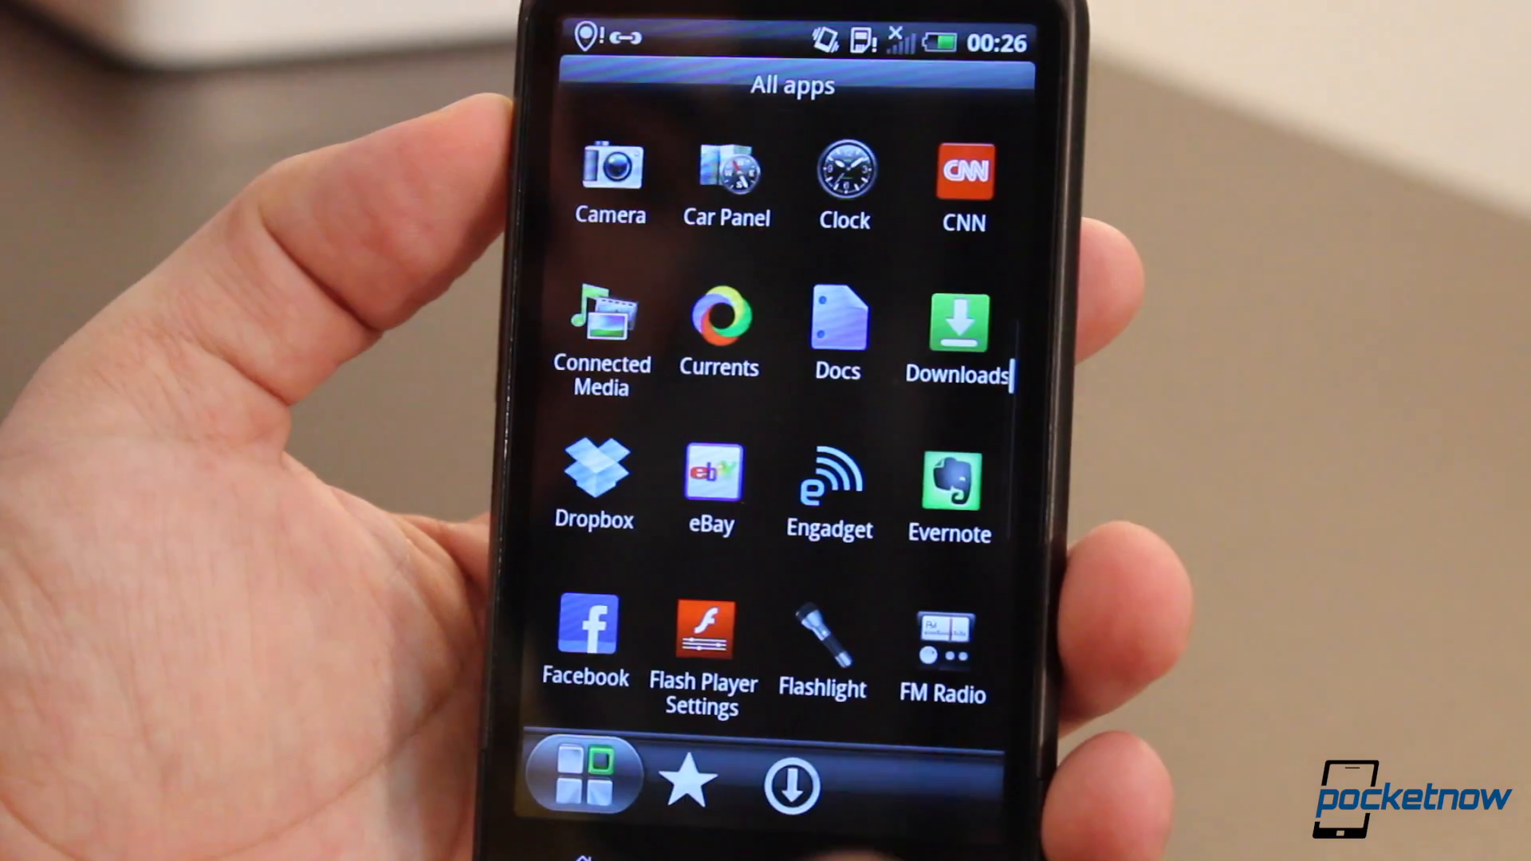
click(836, 323)
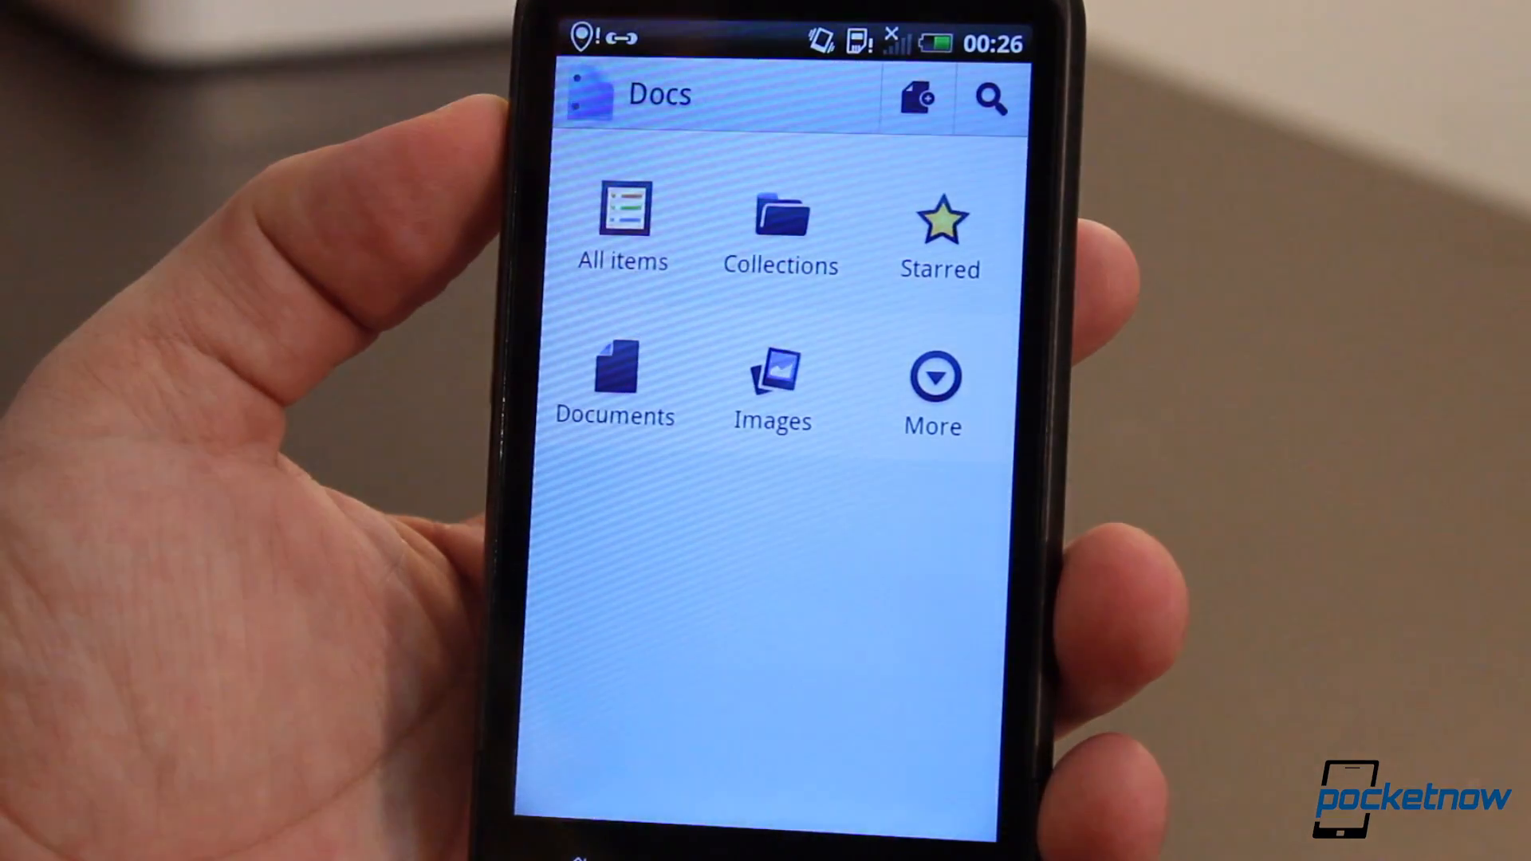
click(932, 381)
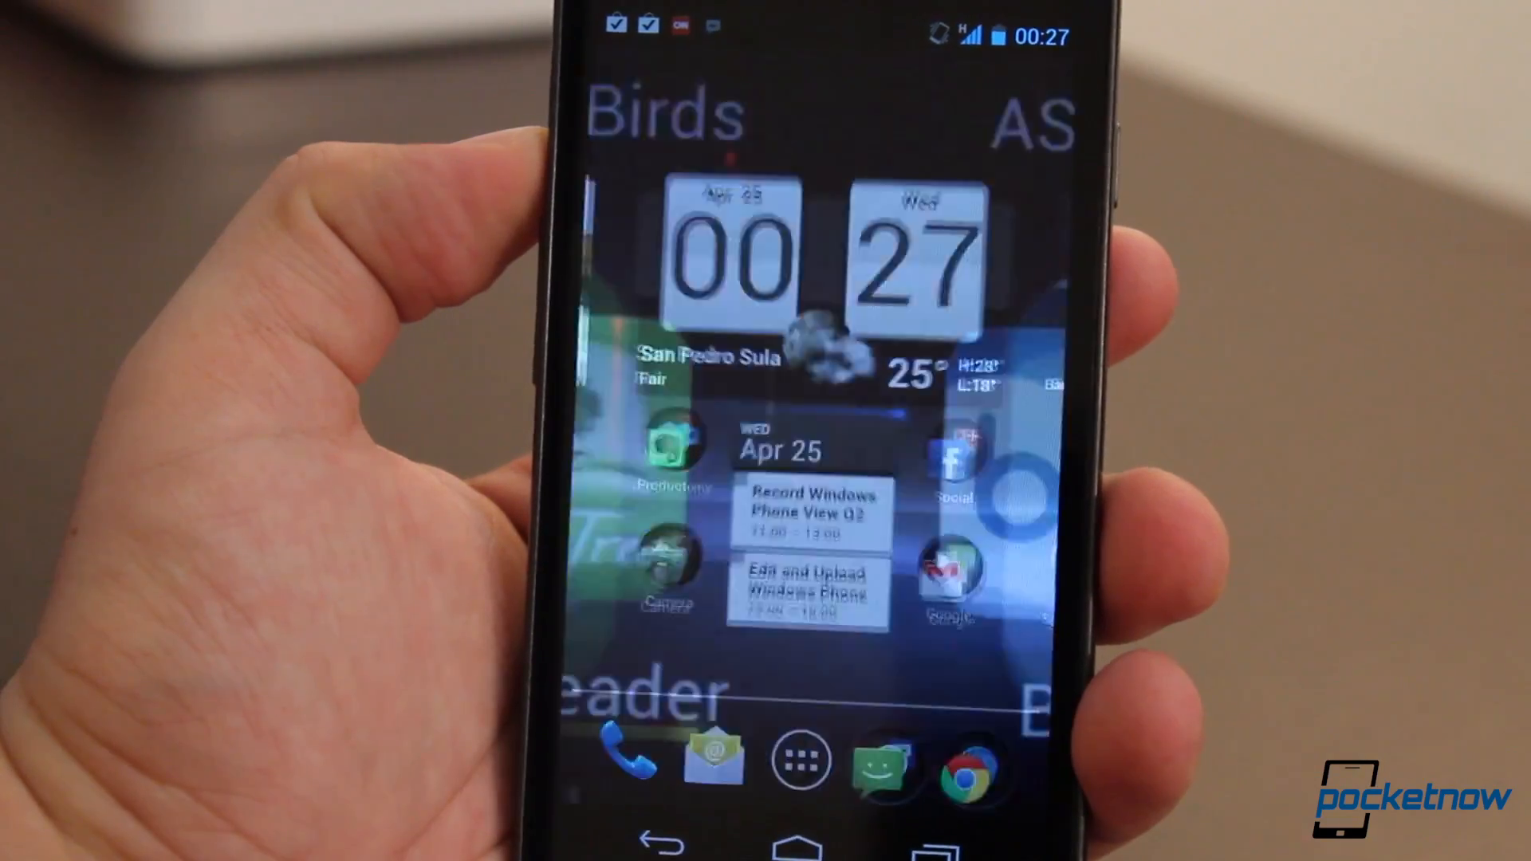
click(799, 761)
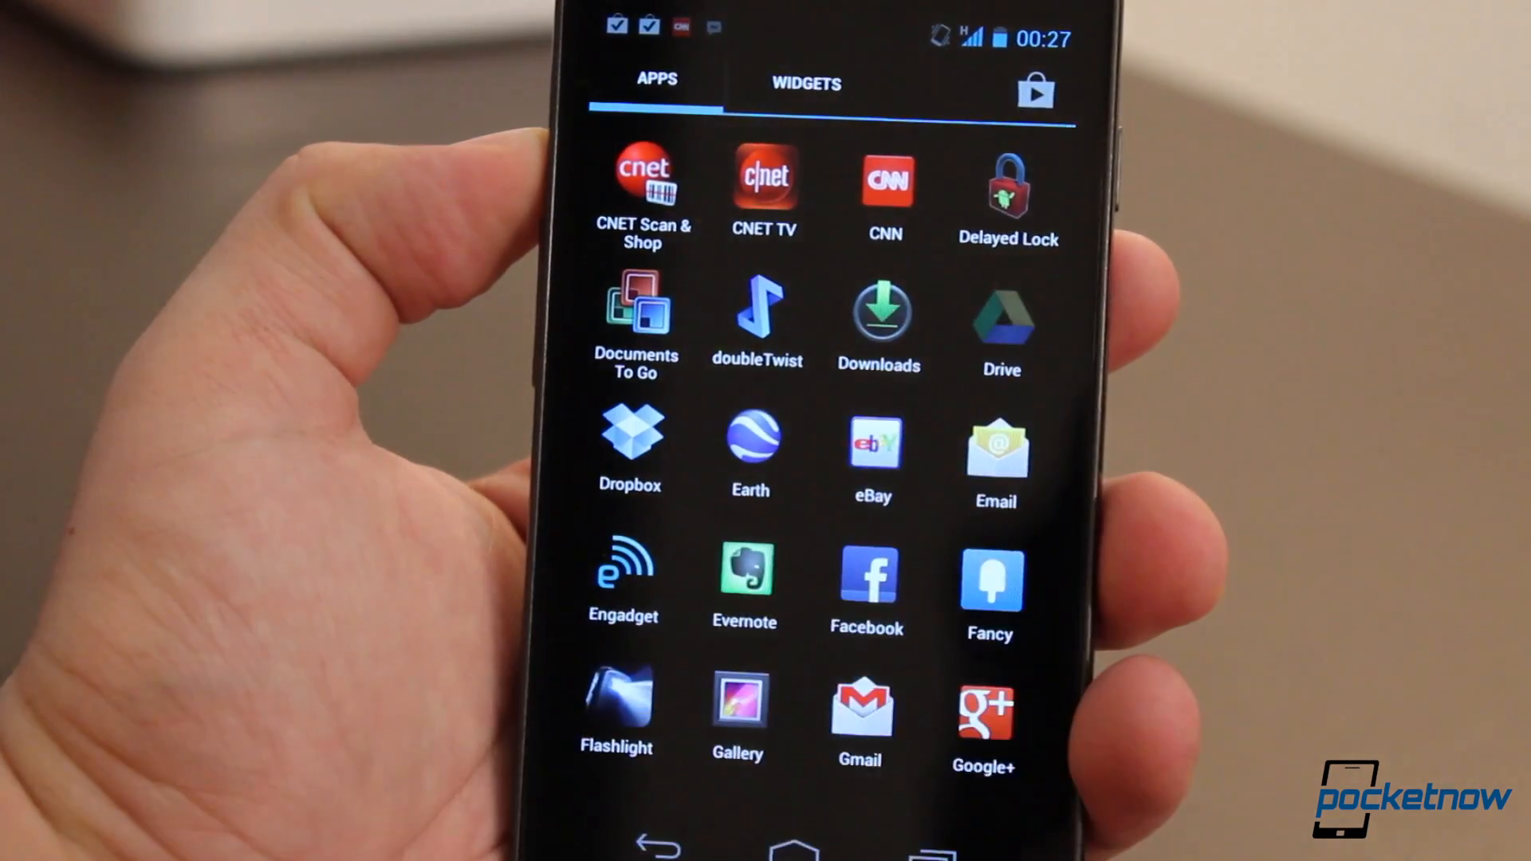